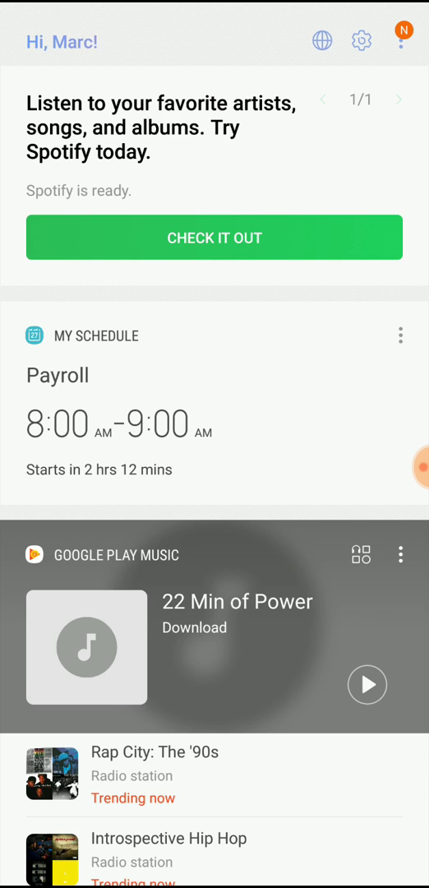
Step: Open Settings from the Bixby Home overflow menu
left_click(403, 33)
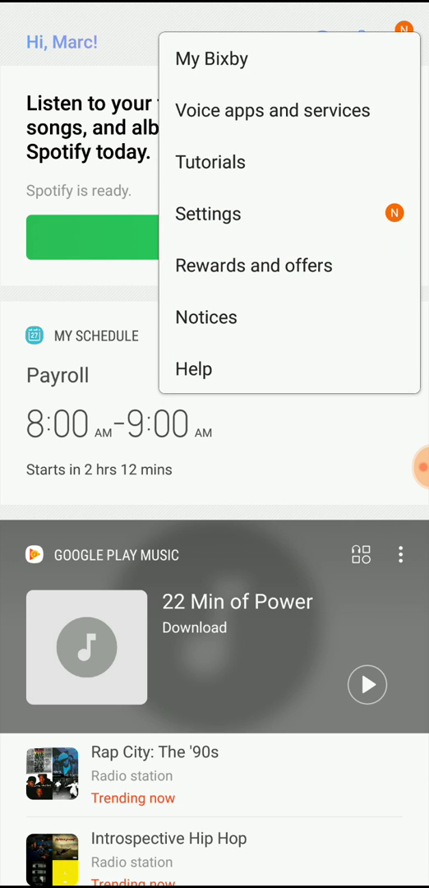
left_click(208, 214)
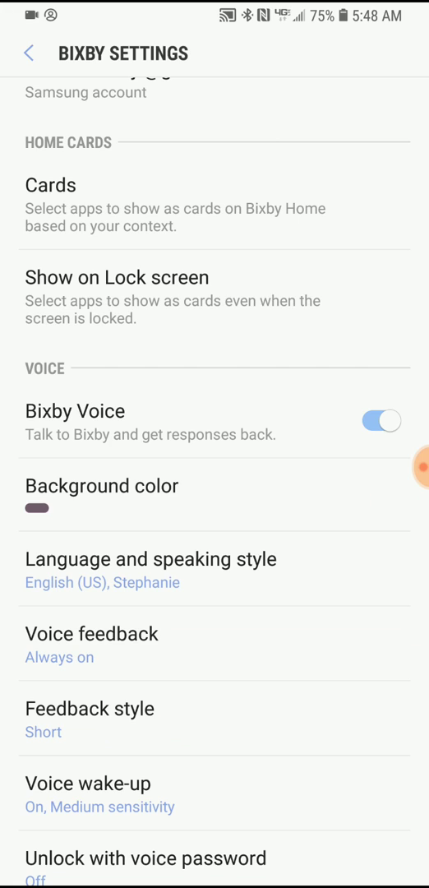
Step: Switch the Bixby Voice toggle under VOICE to off
left_click(380, 420)
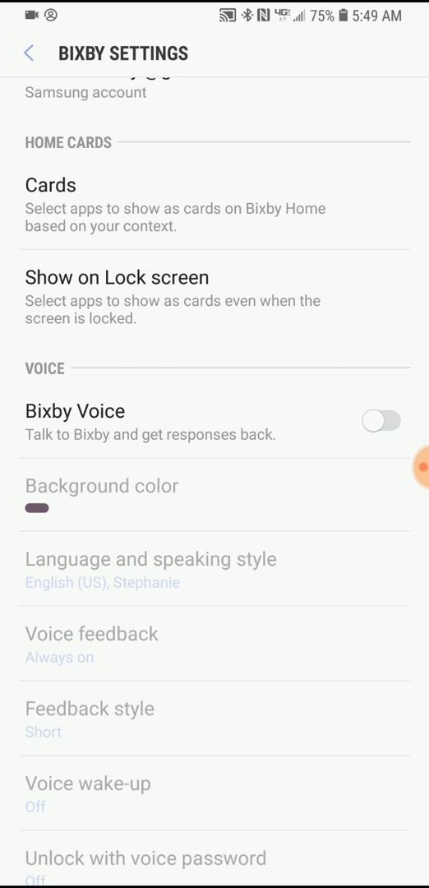